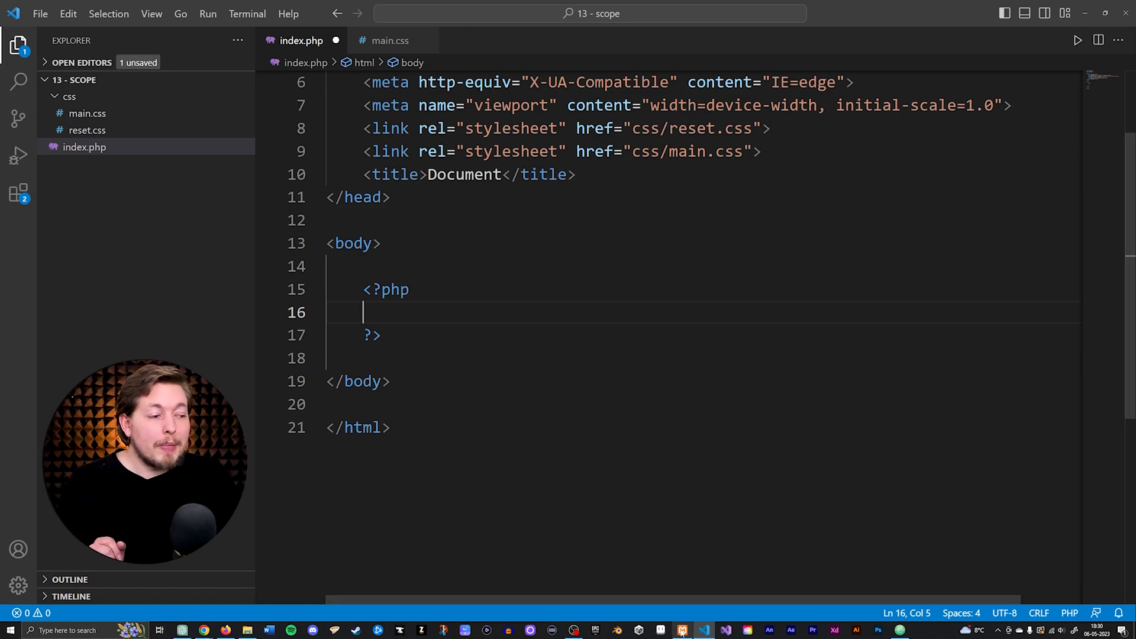
# Bring up the XAMPP Control Panel from the taskbar with Apache and MySQL running.
pyautogui.click(682, 628)
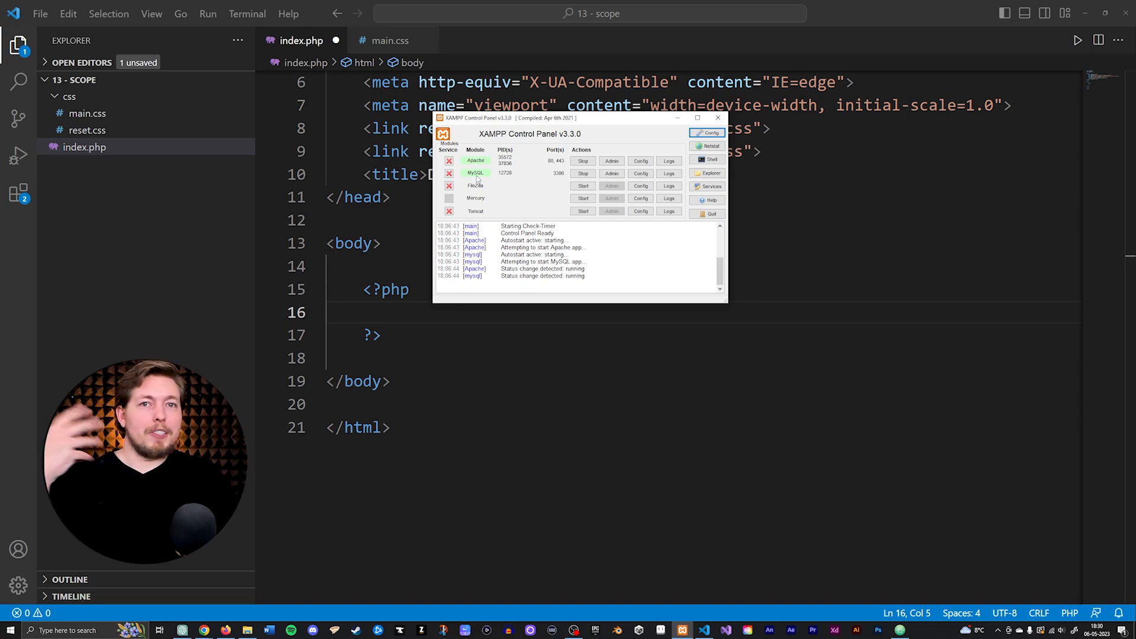
pyautogui.moveTo(529, 176)
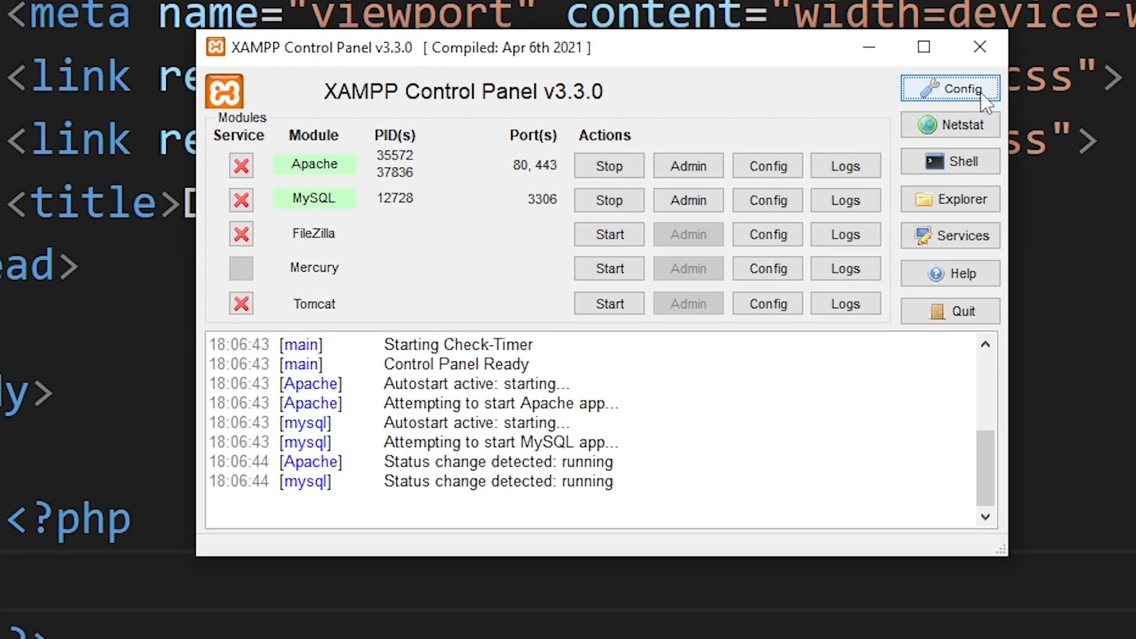
# Save the control panel configuration with Apache and MySQL autostart checked.
pyautogui.click(950, 89)
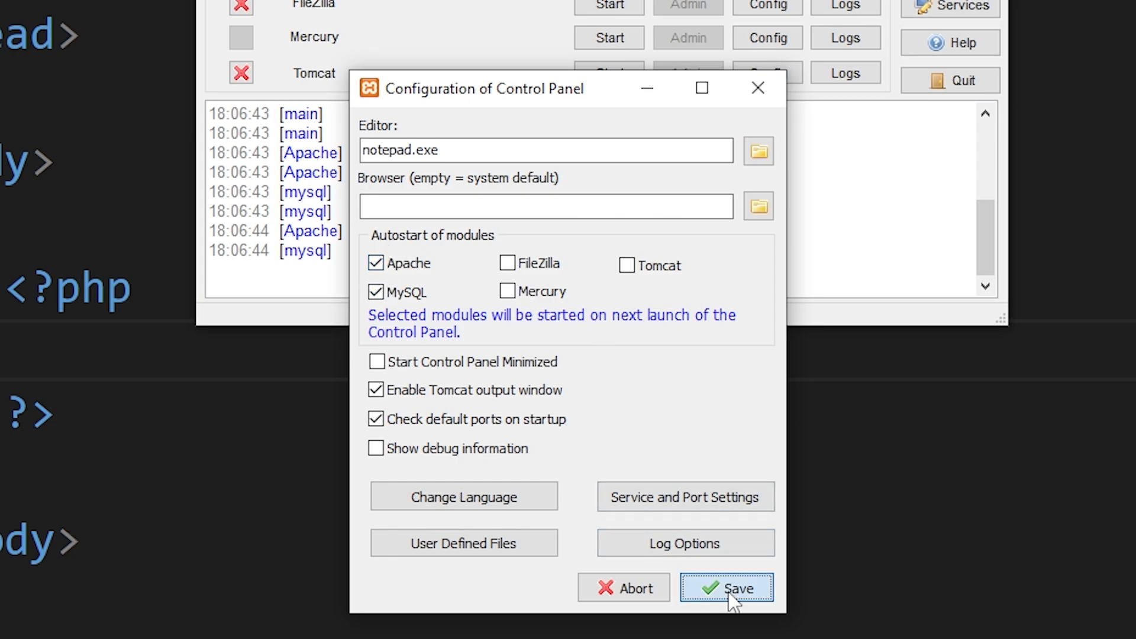
pyautogui.click(725, 588)
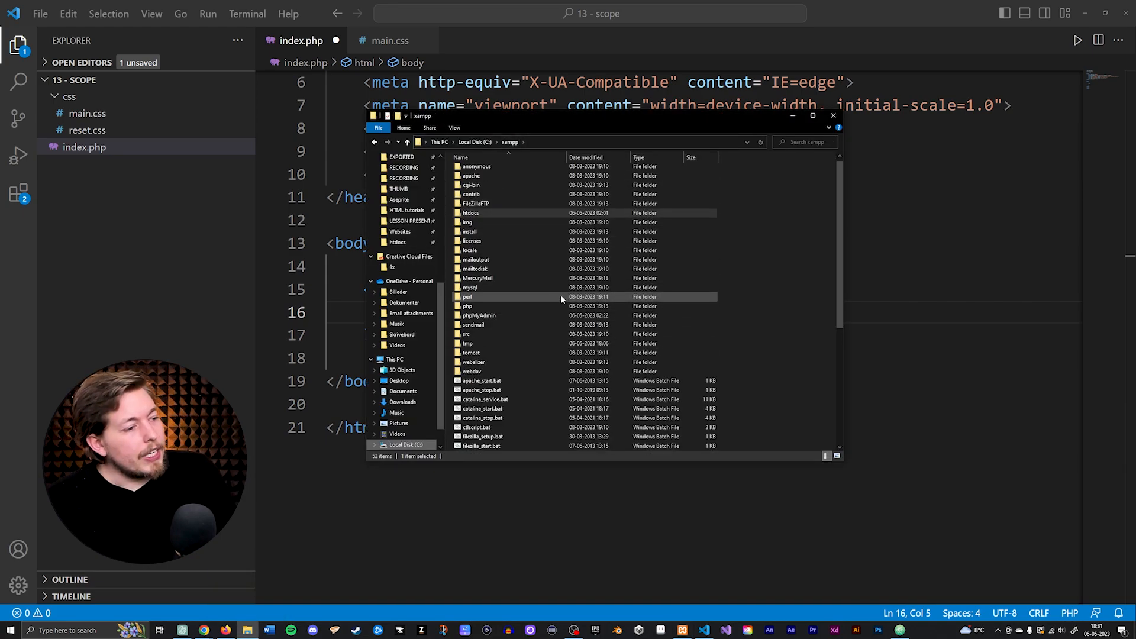
# Select xampp-control.exe in C:\xampp and bring up its compatibility properties.
pyautogui.scroll(-3)
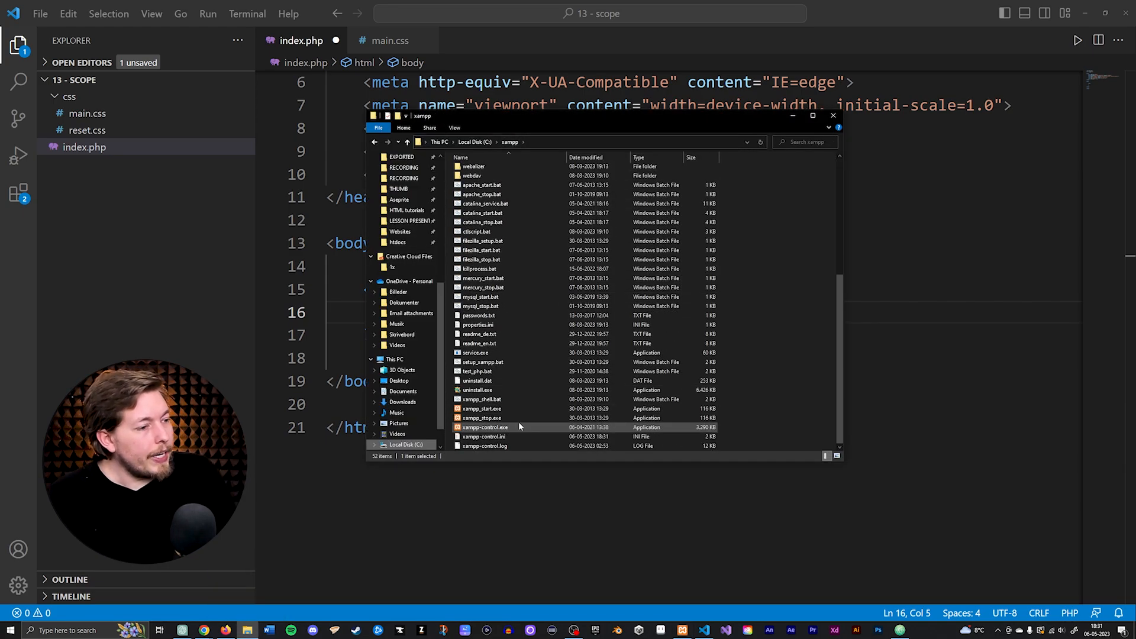
pyautogui.click(481, 427)
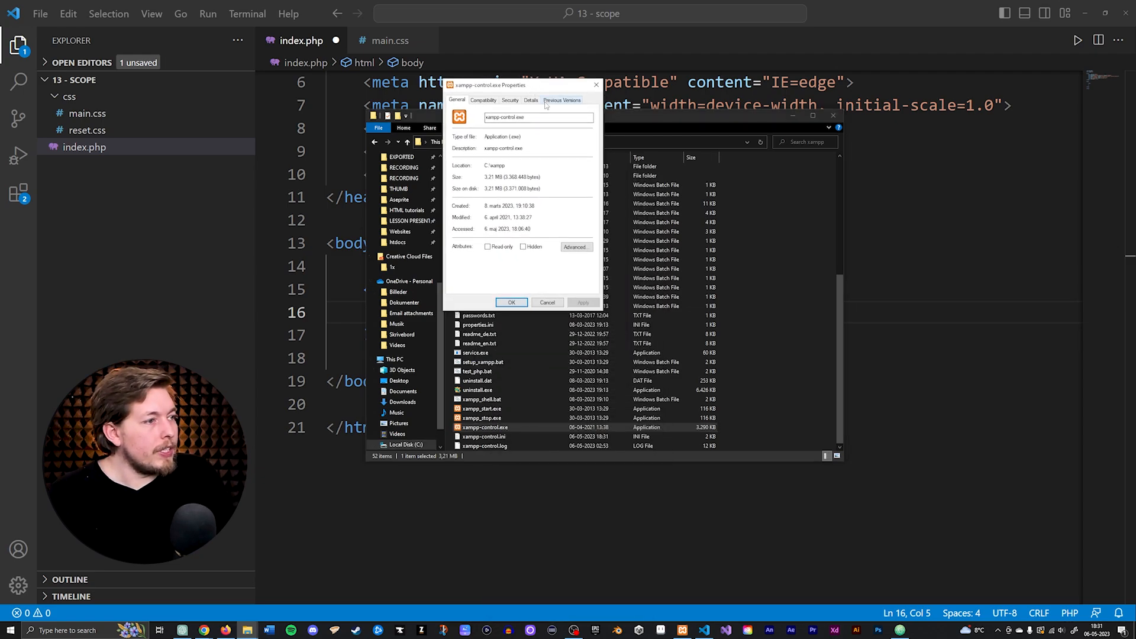
pyautogui.click(482, 99)
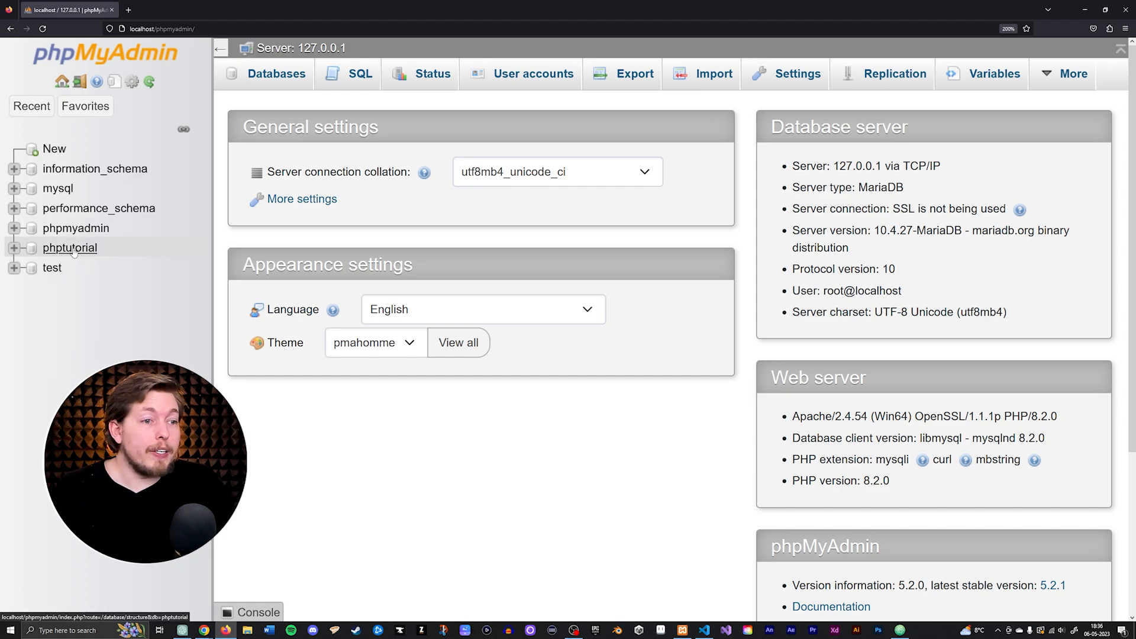
pyautogui.moveTo(81, 253)
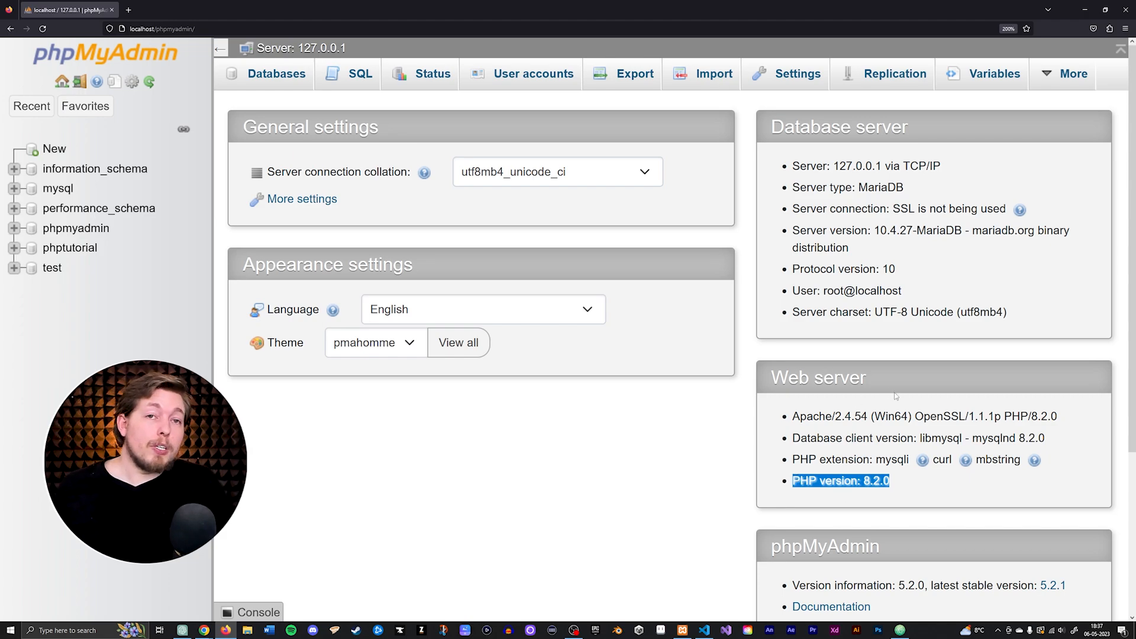
pyautogui.moveTo(556, 210)
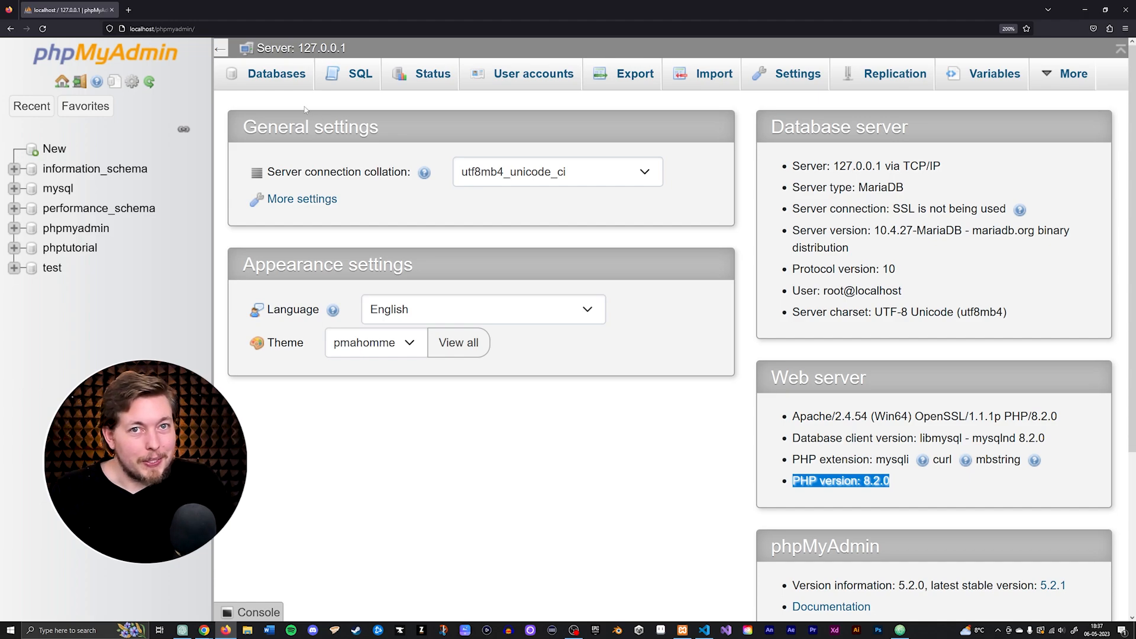
# Go to the Databases overview and enter myfirstdatabase as the new database name.
pyautogui.click(275, 73)
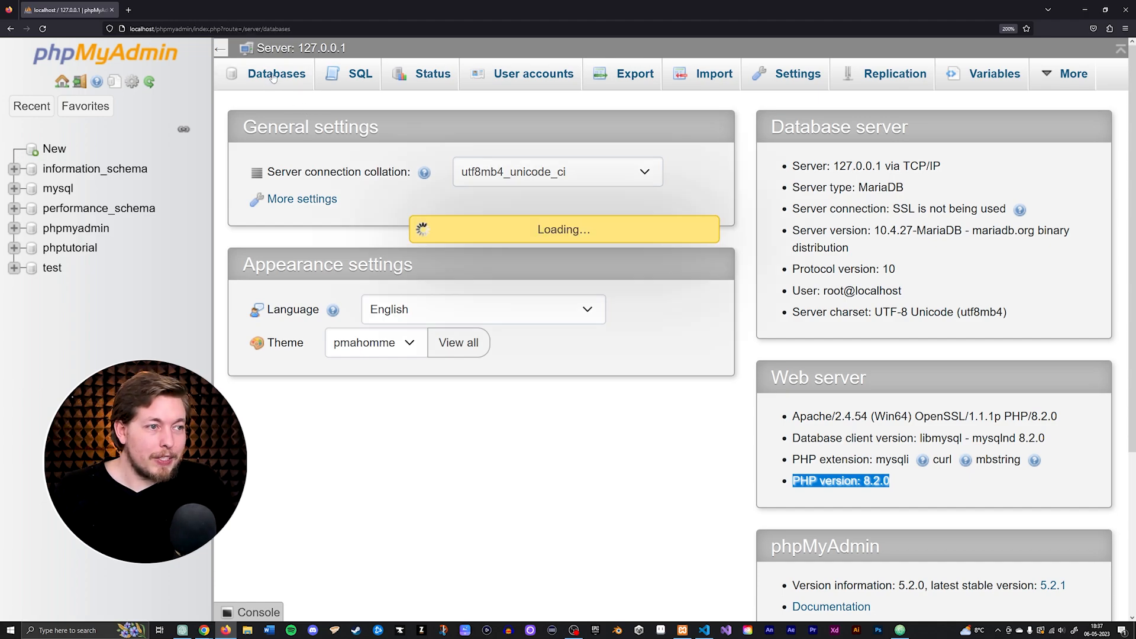
pyautogui.click(276, 74)
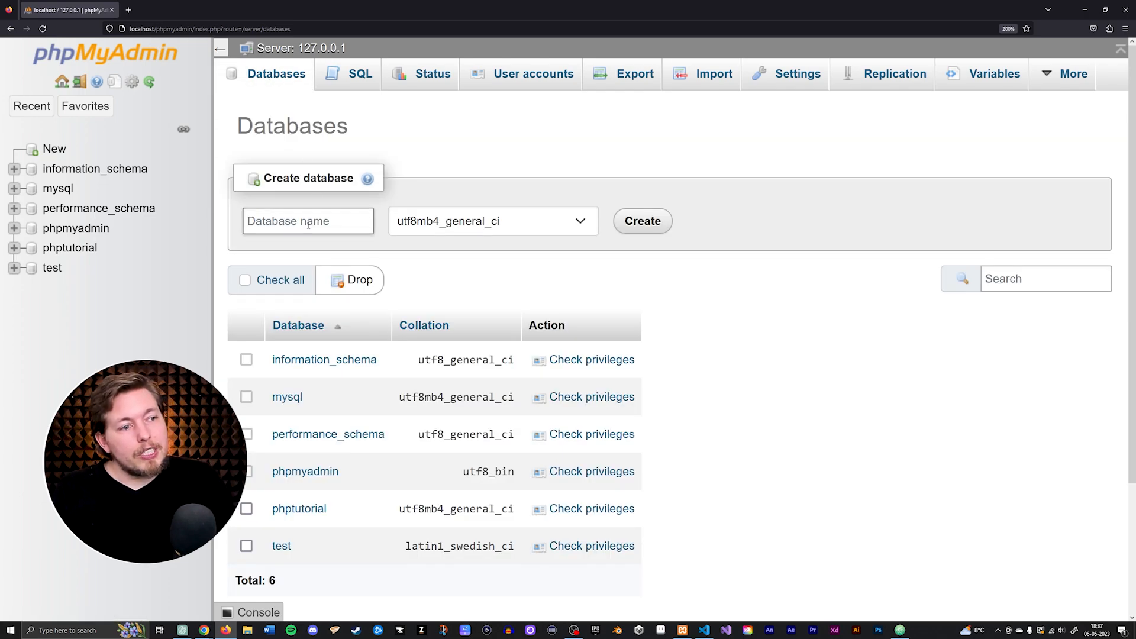
pyautogui.click(308, 221)
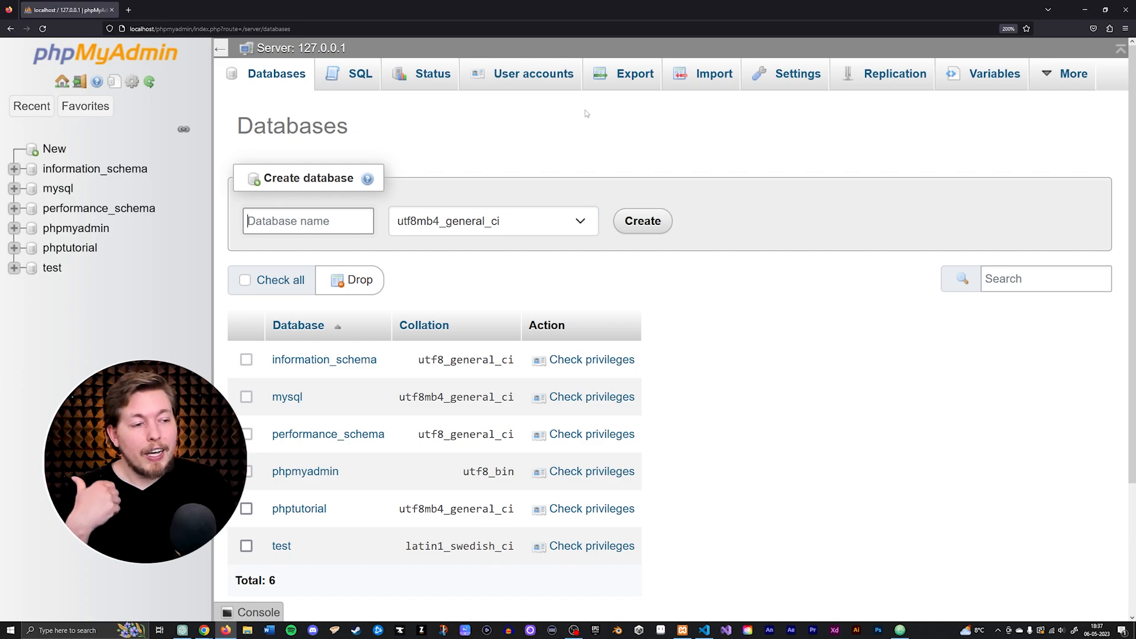
pyautogui.moveTo(388, 370)
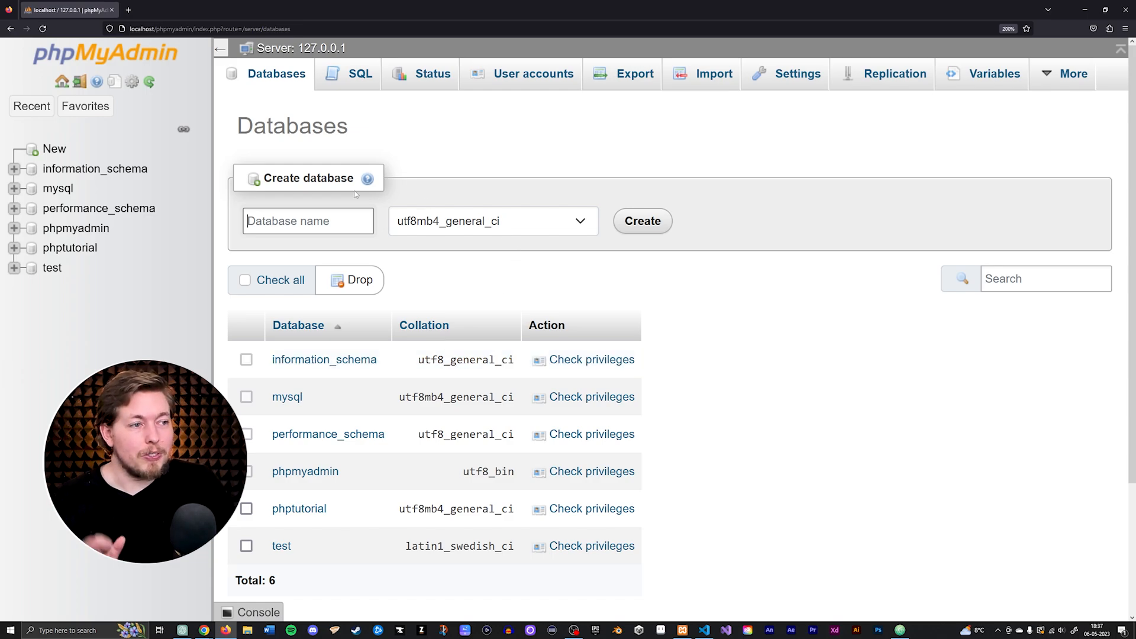
pyautogui.click(640, 221)
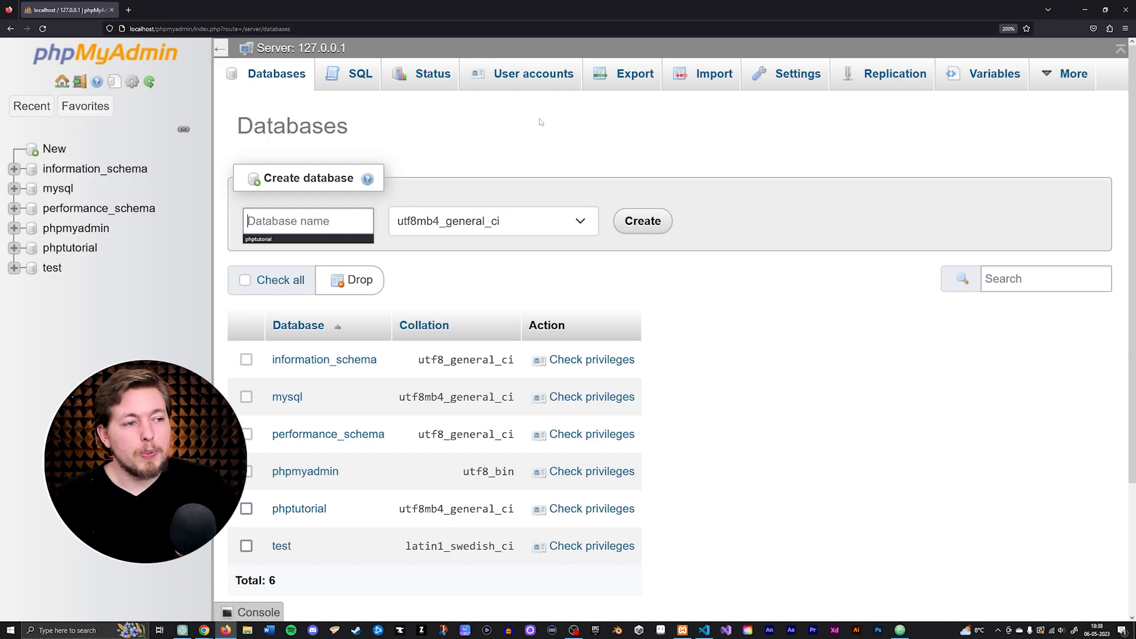
pyautogui.write('myfirstdatabase')
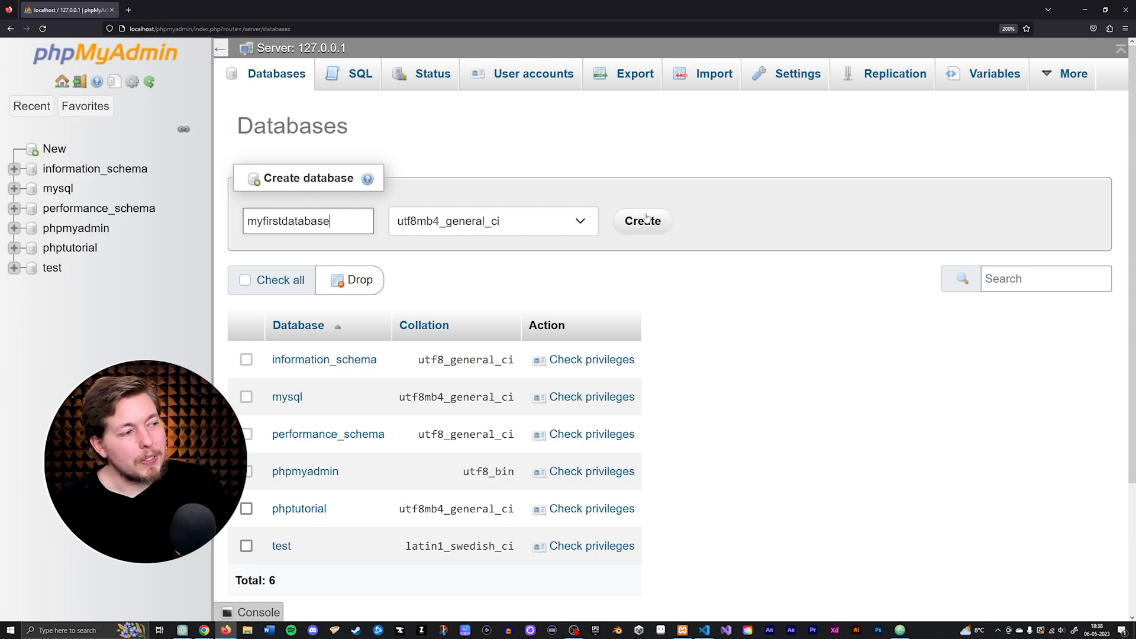
pyautogui.click(641, 221)
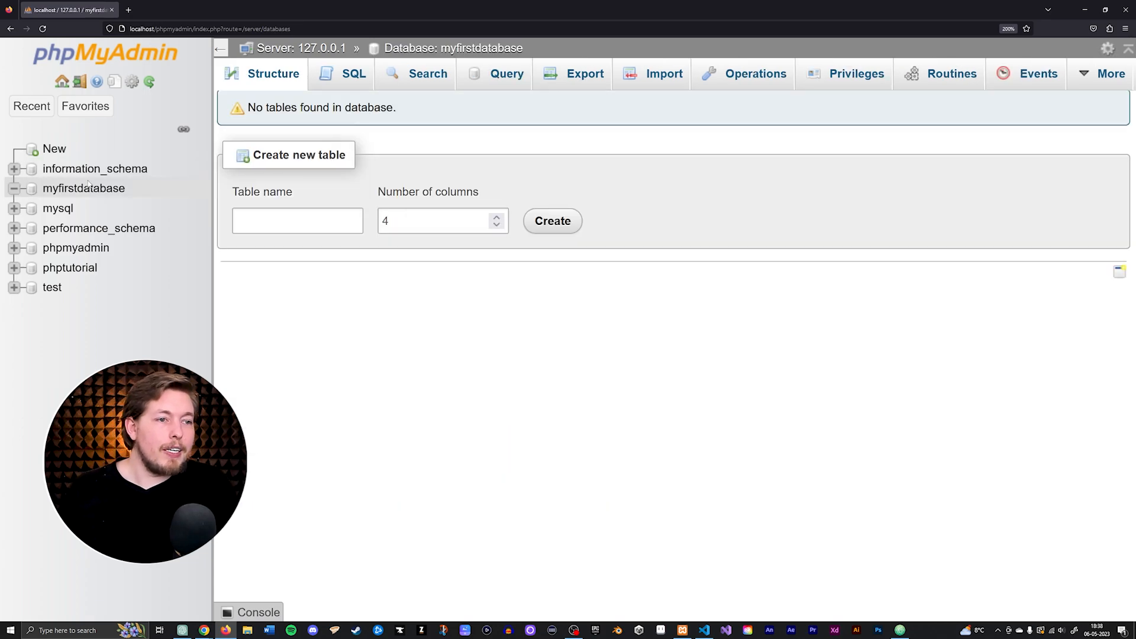
pyautogui.moveTo(83, 188)
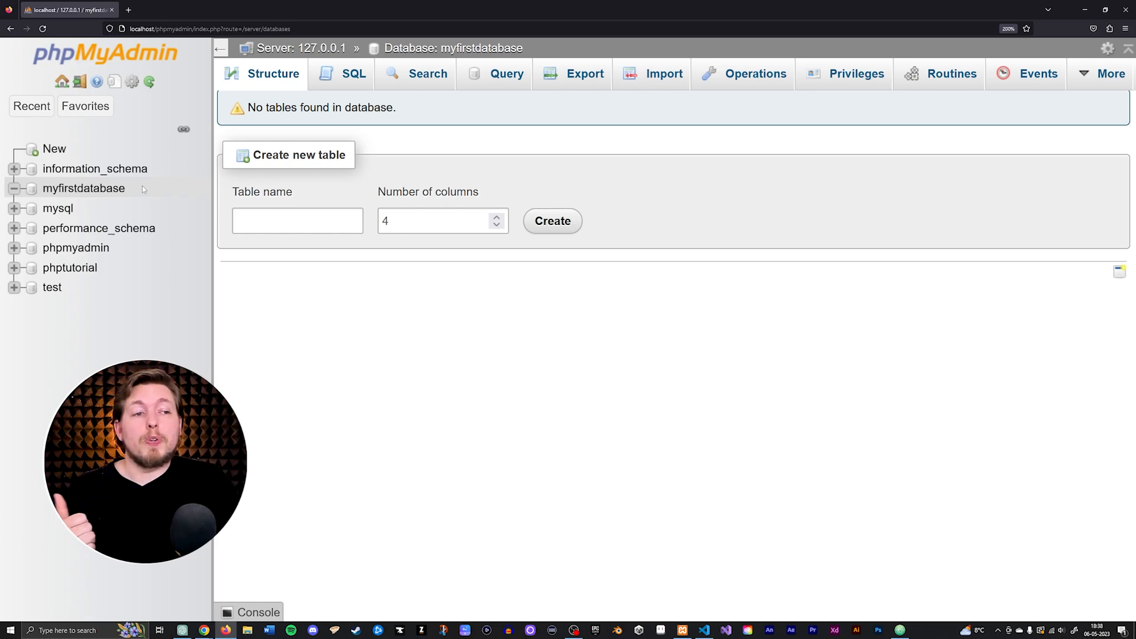
pyautogui.click(57, 208)
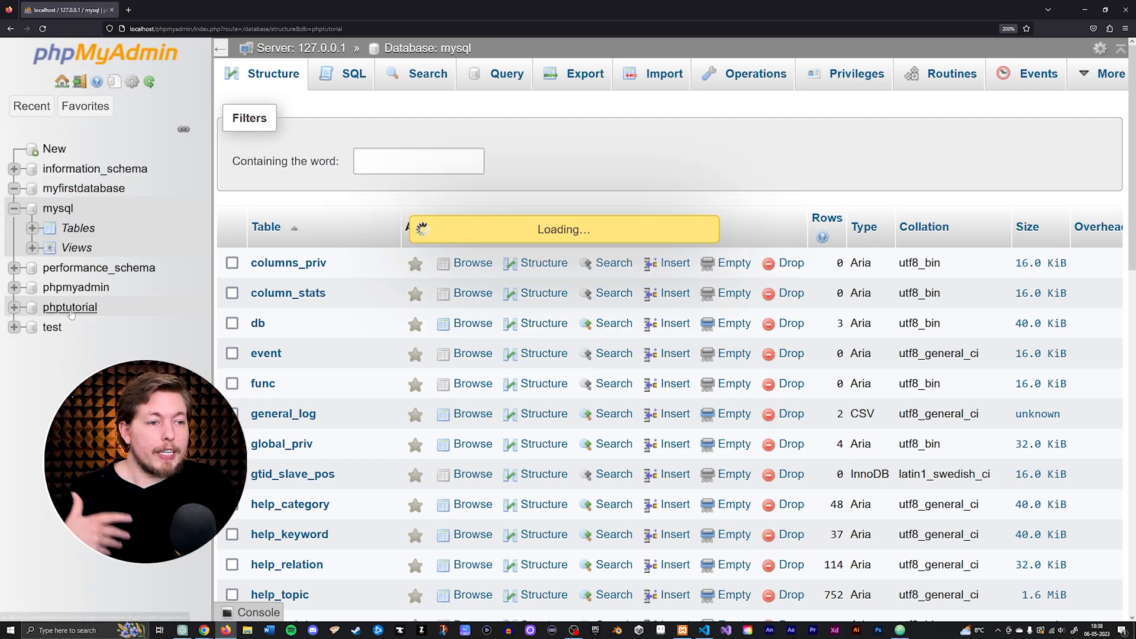
pyautogui.click(70, 308)
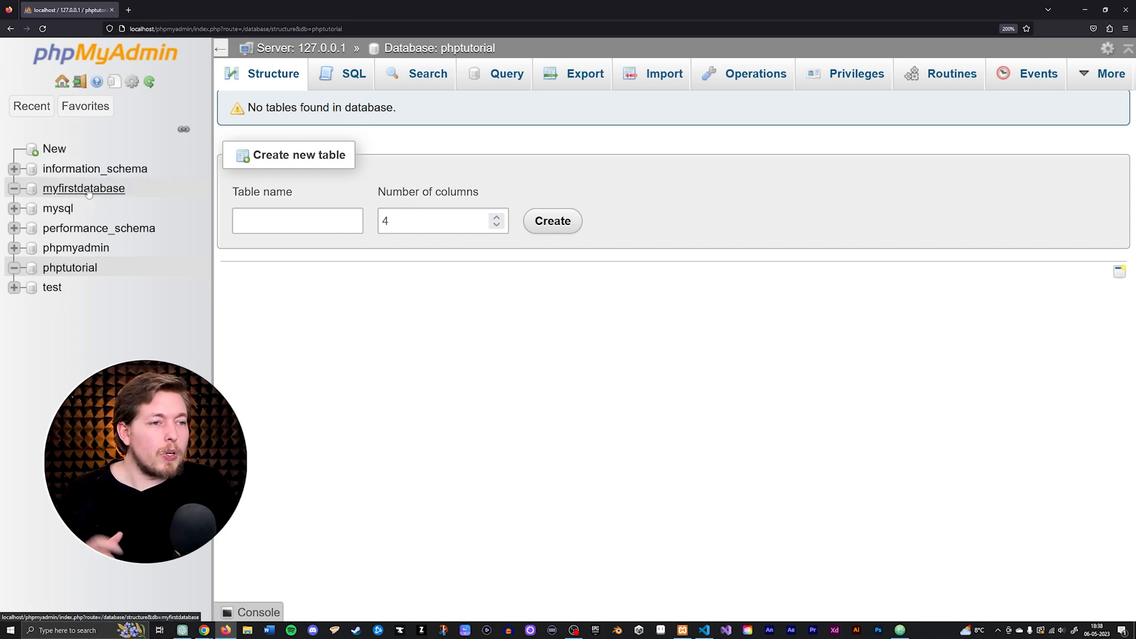
pyautogui.click(82, 188)
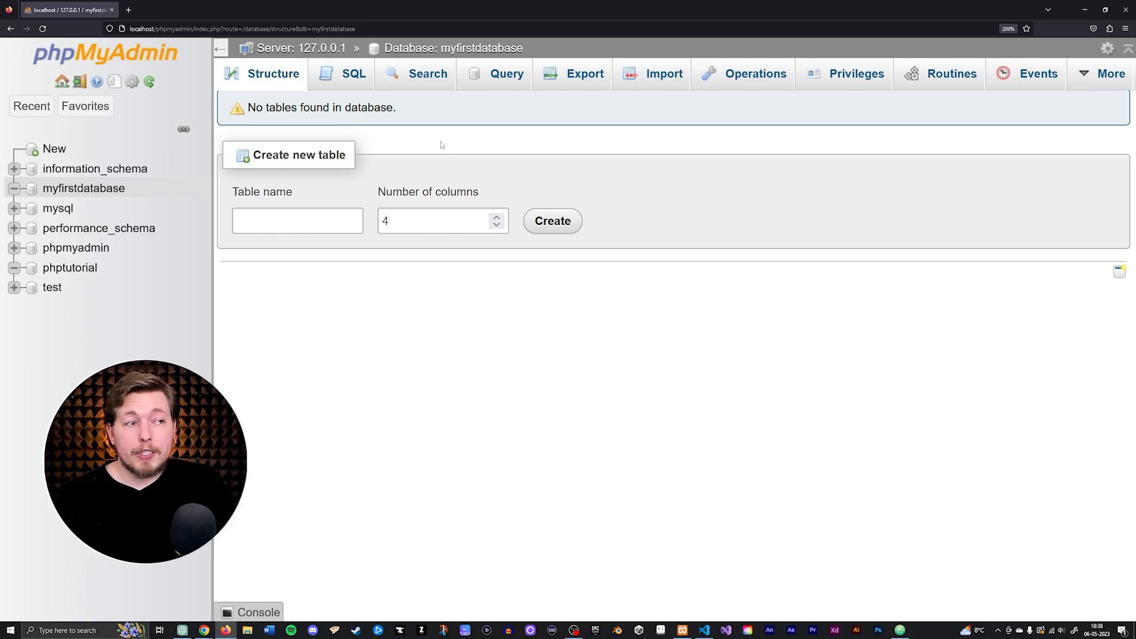
pyautogui.moveTo(664, 73)
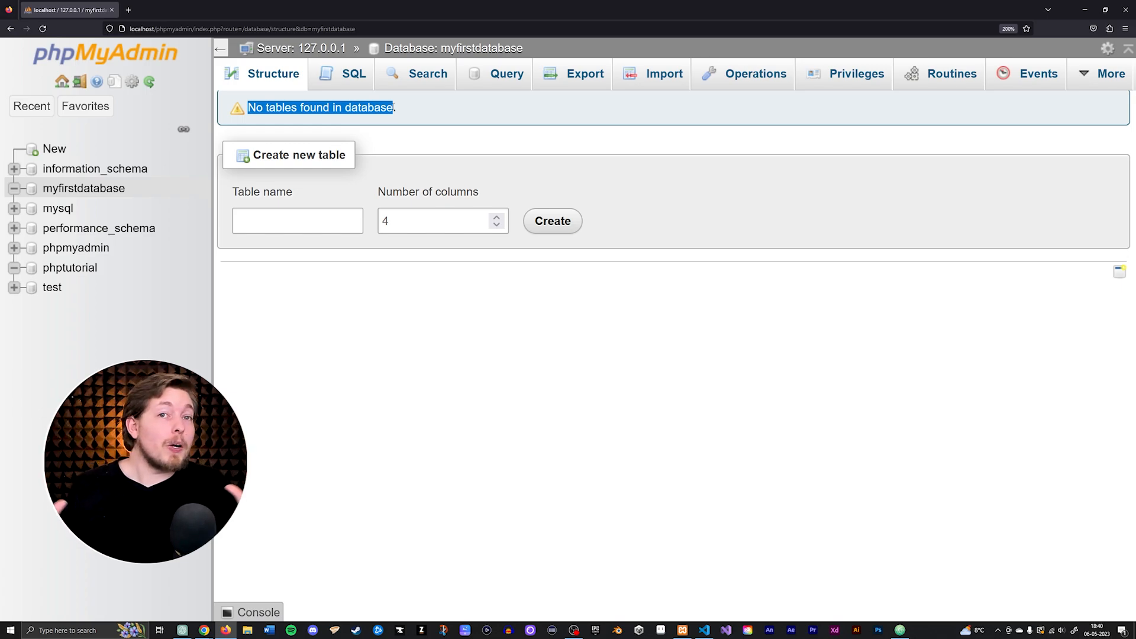
pyautogui.moveTo(499, 104)
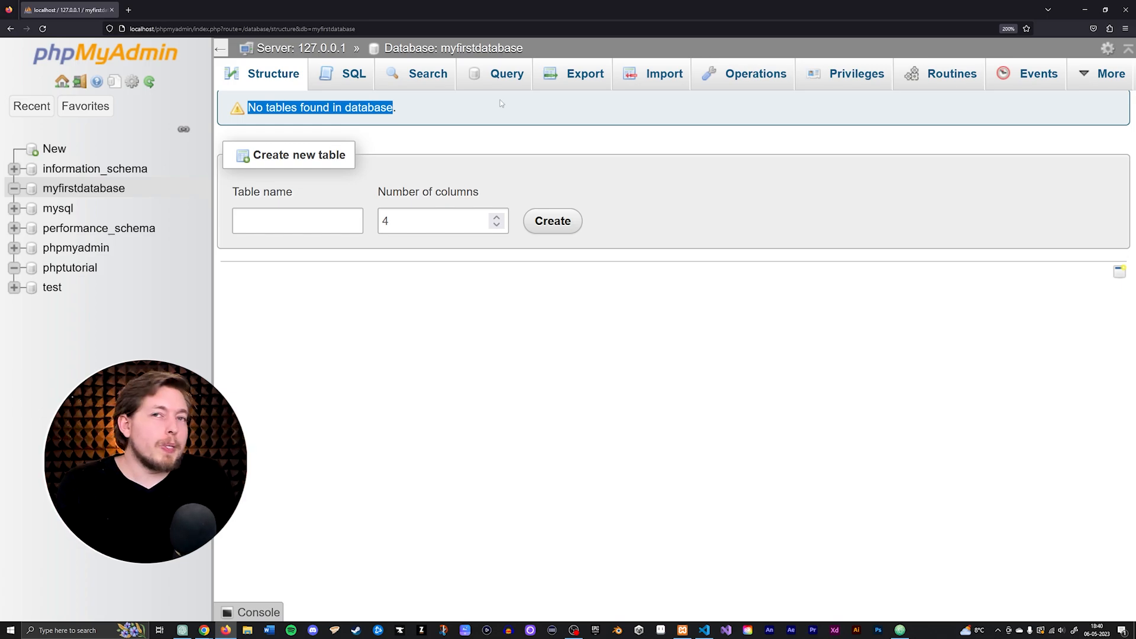
pyautogui.click(297, 220)
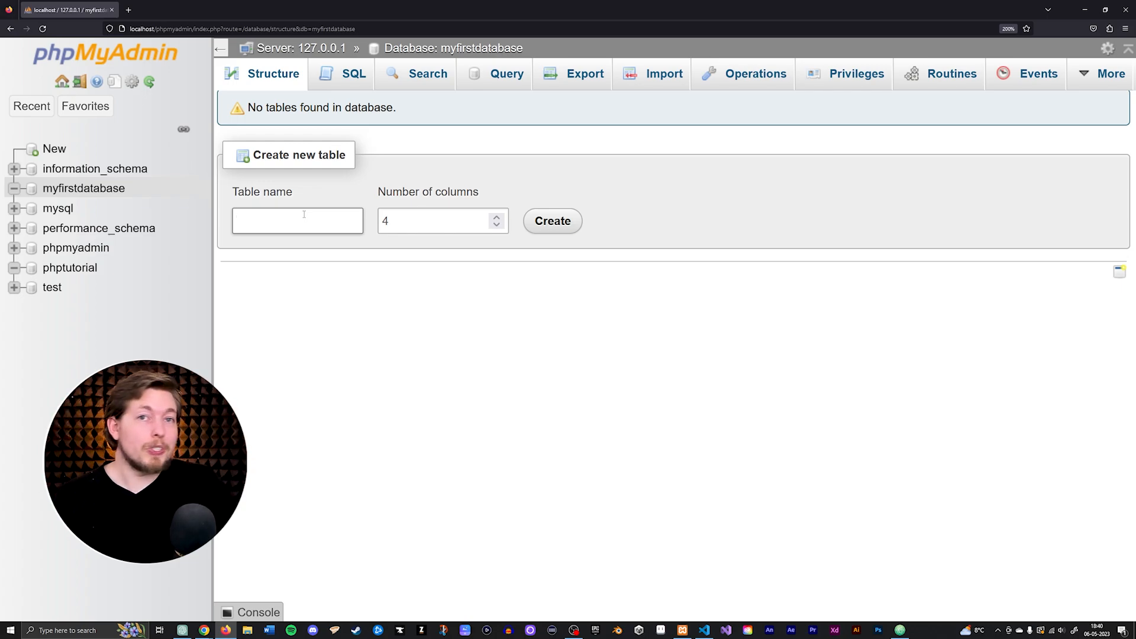
# Create a new table named users with 5 columns in myfirstdatabase.
pyautogui.click(297, 220)
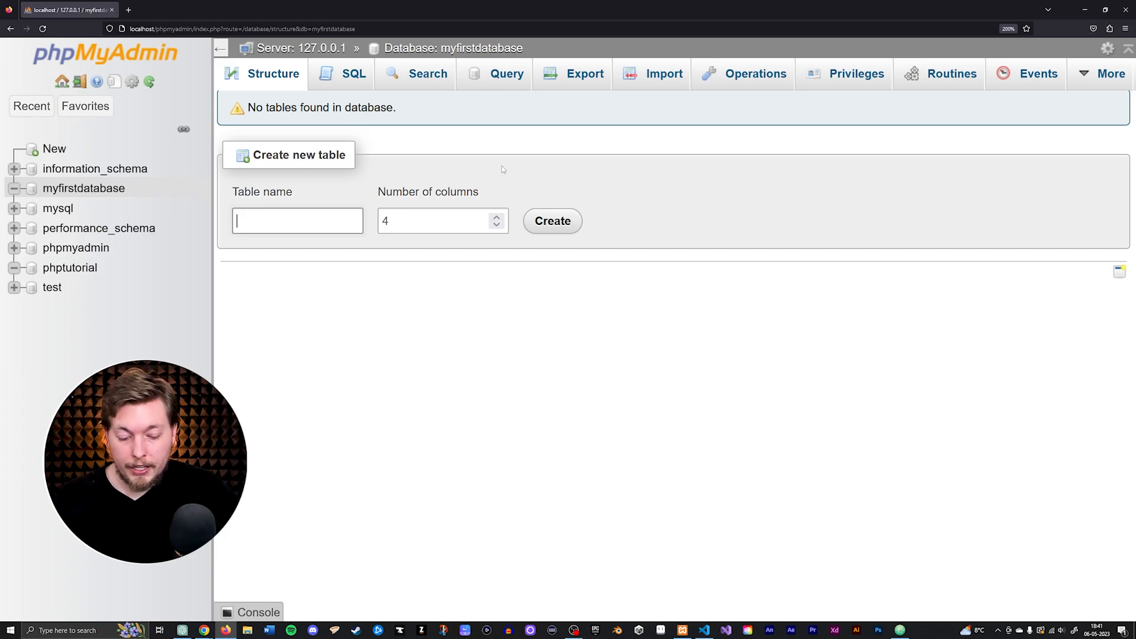
pyautogui.write('users')
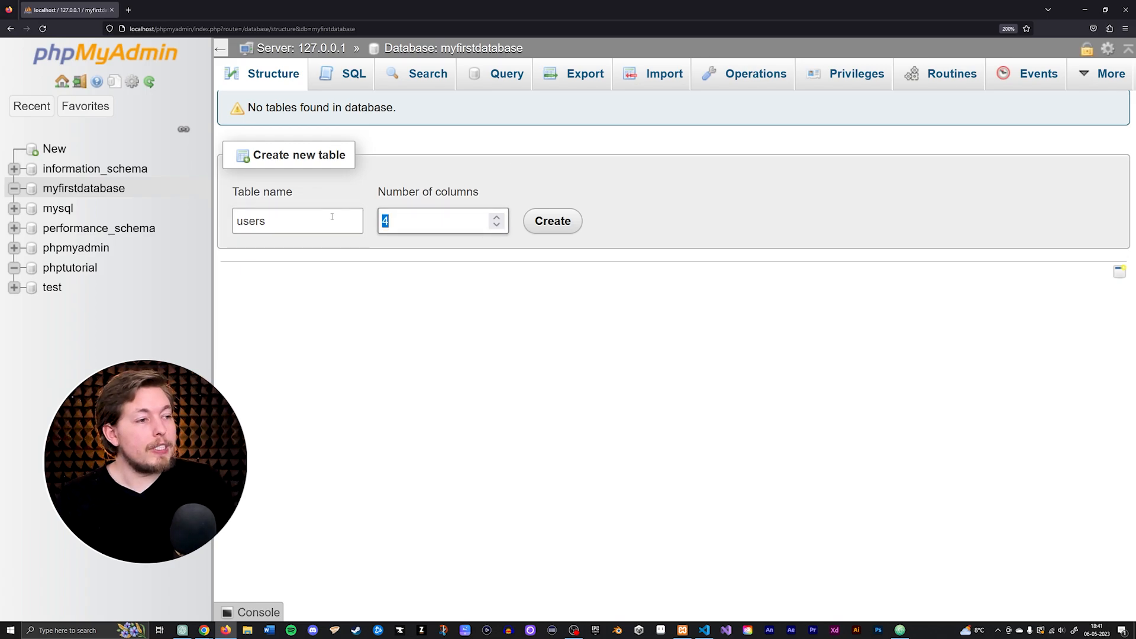
pyautogui.click(496, 216)
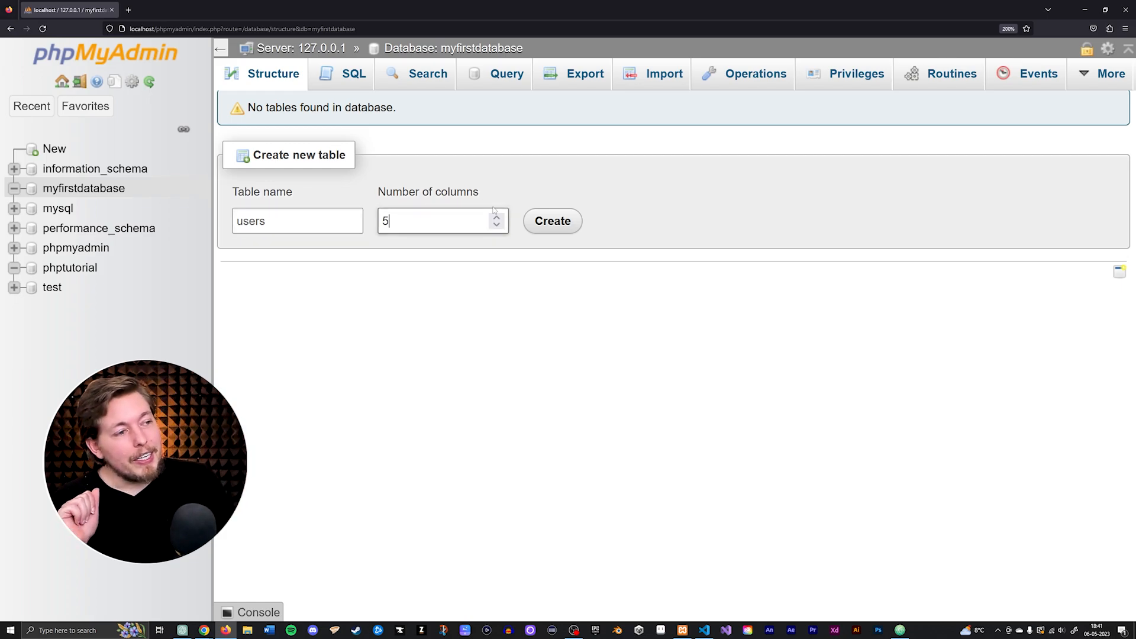
pyautogui.click(553, 221)
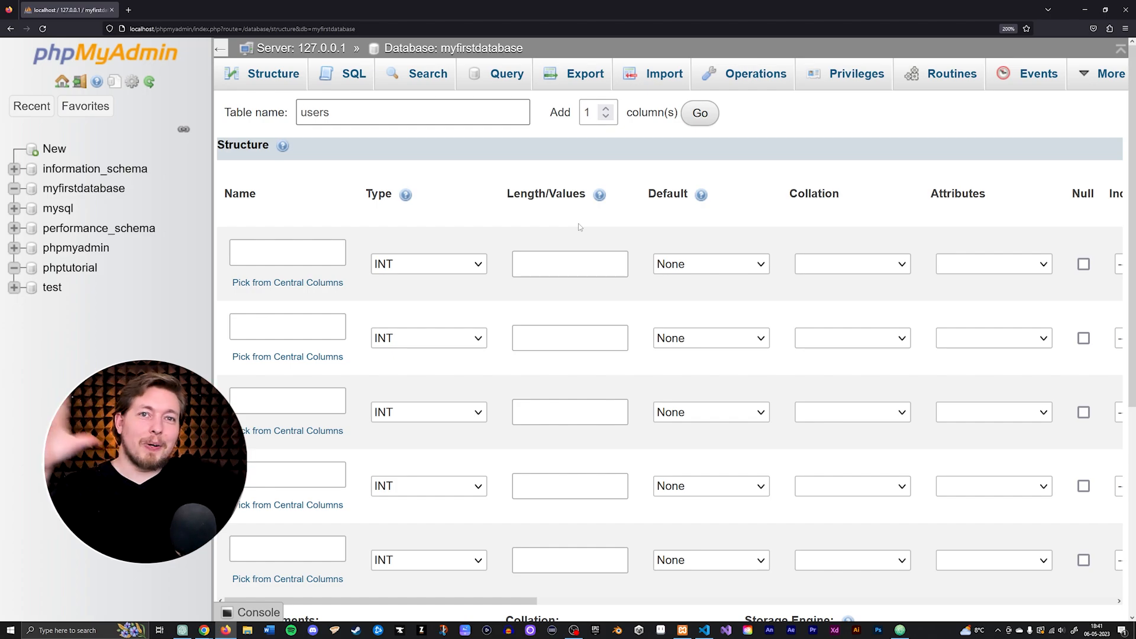
# Name the first three columns id, username and password in the column form.
pyautogui.click(287, 252)
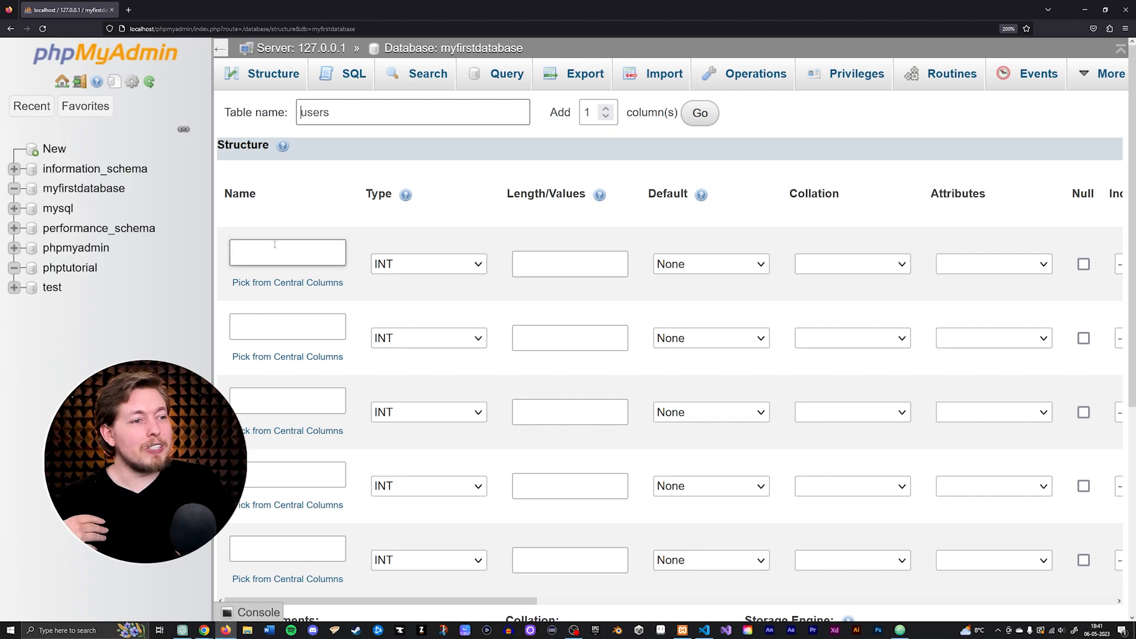
pyautogui.write('id')
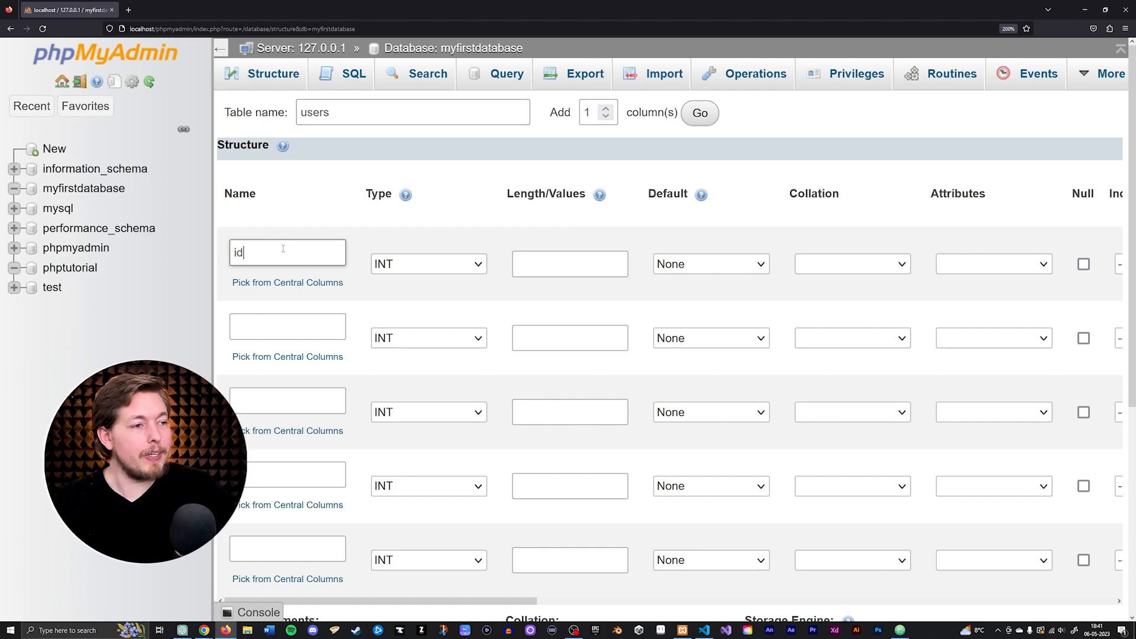
pyautogui.write('username')
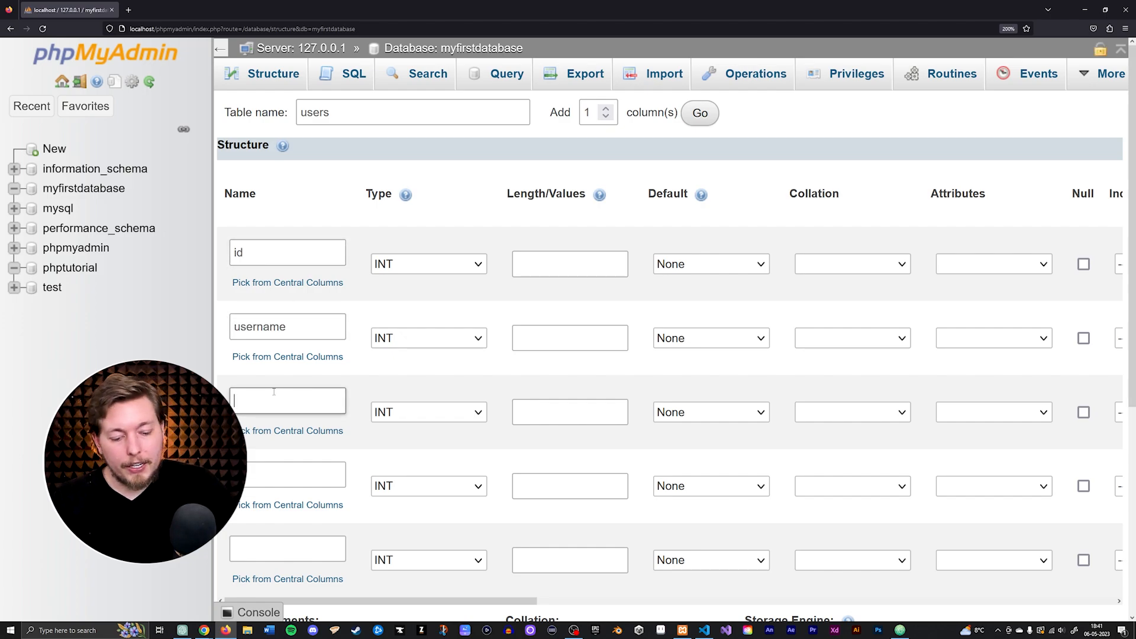
pyautogui.write('password')
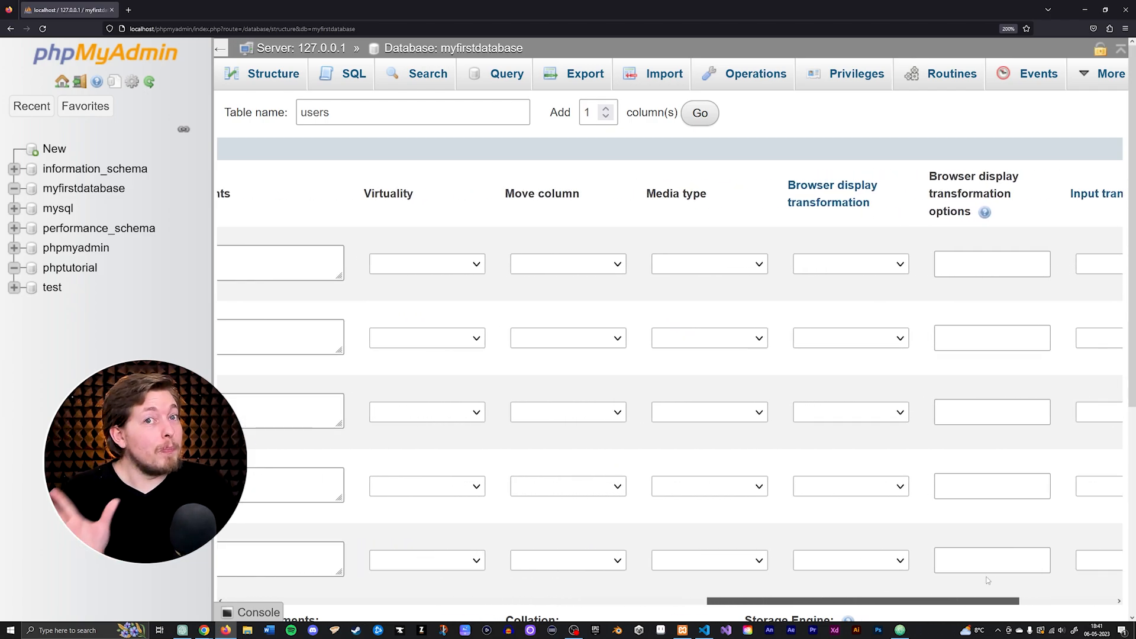
pyautogui.hscroll(-3)
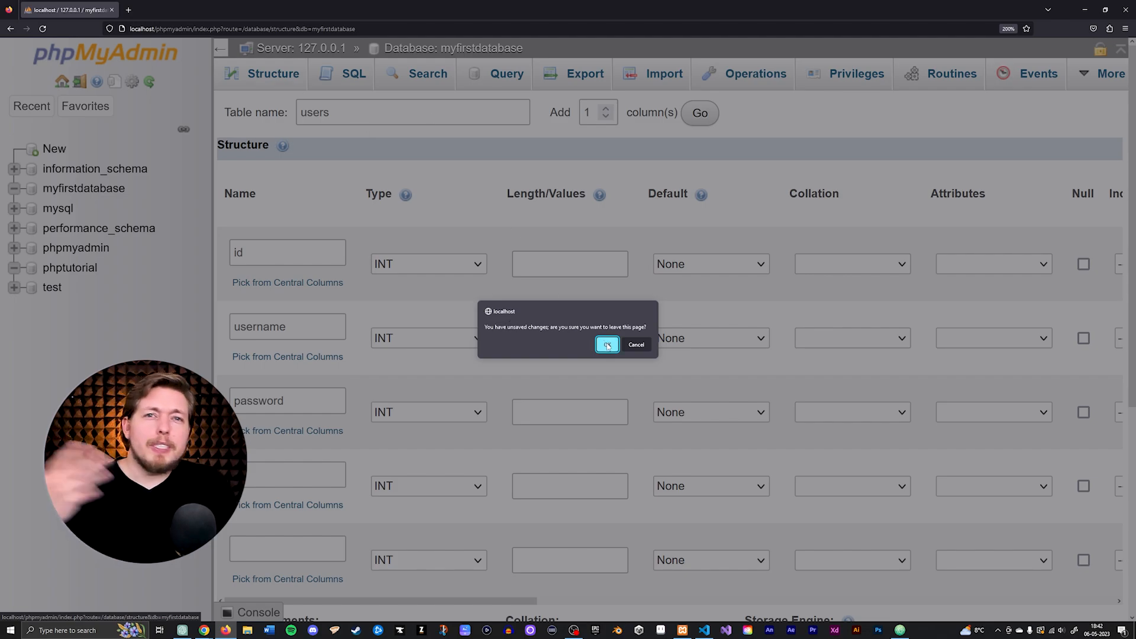
# Discard the unsaved users table and place the cursor in the SQL query editor for myfirstdatabase.
pyautogui.click(607, 344)
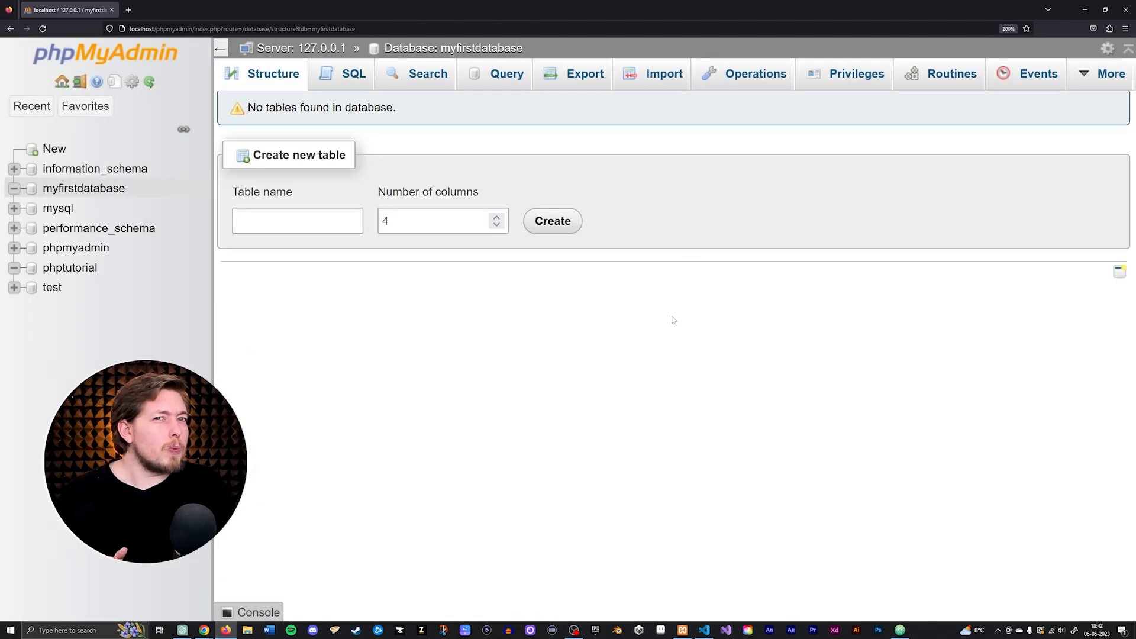
pyautogui.moveTo(636, 300)
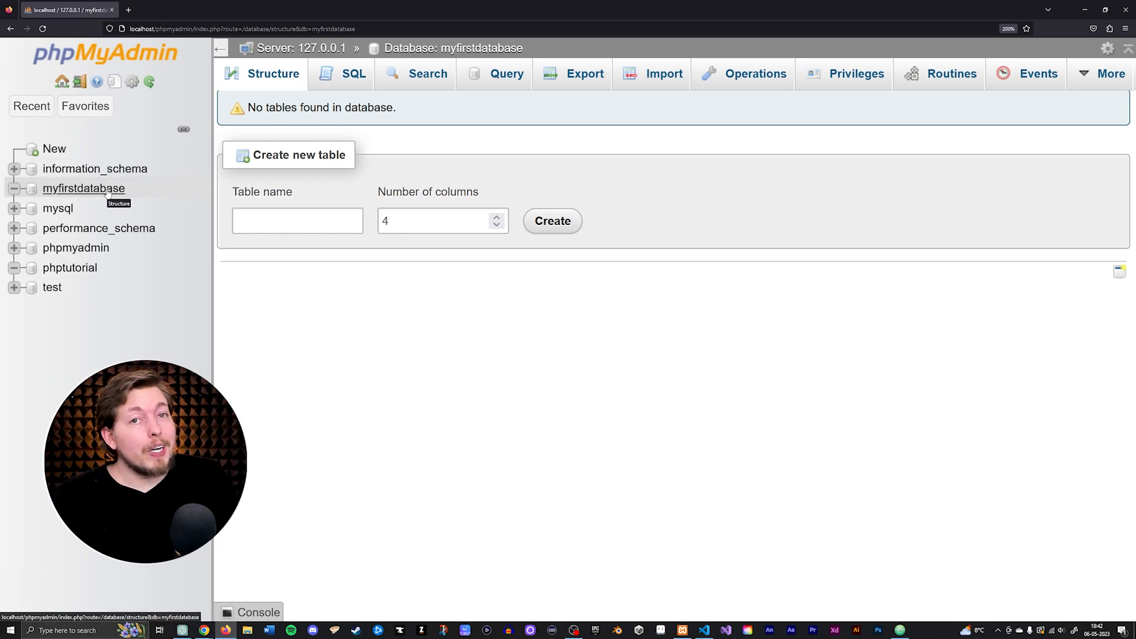
pyautogui.moveTo(363, 86)
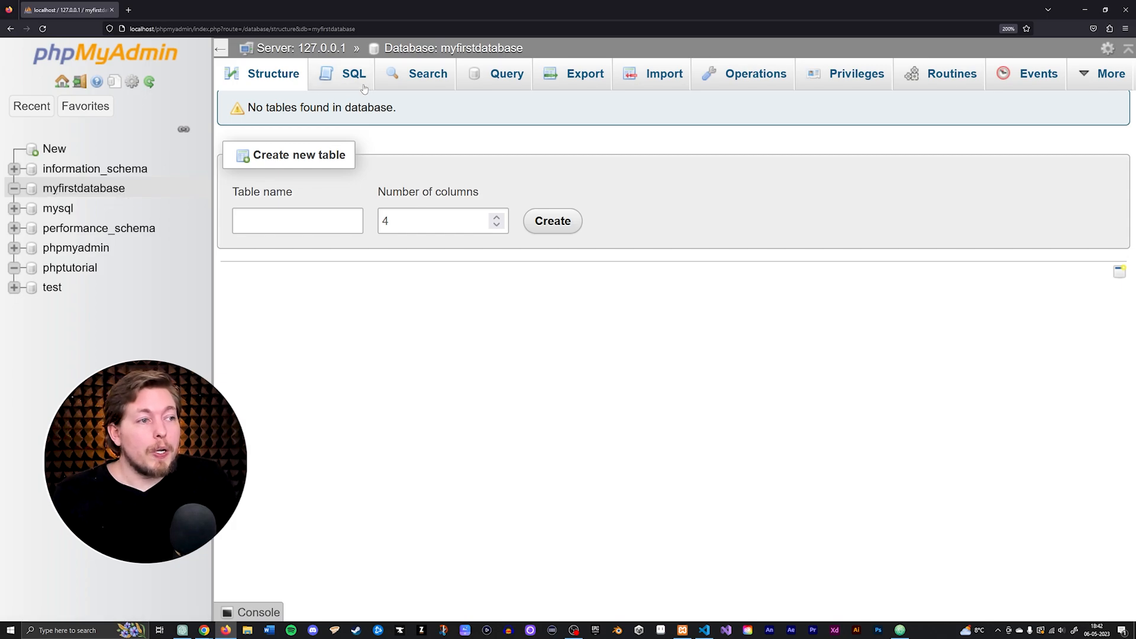
pyautogui.moveTo(83, 188)
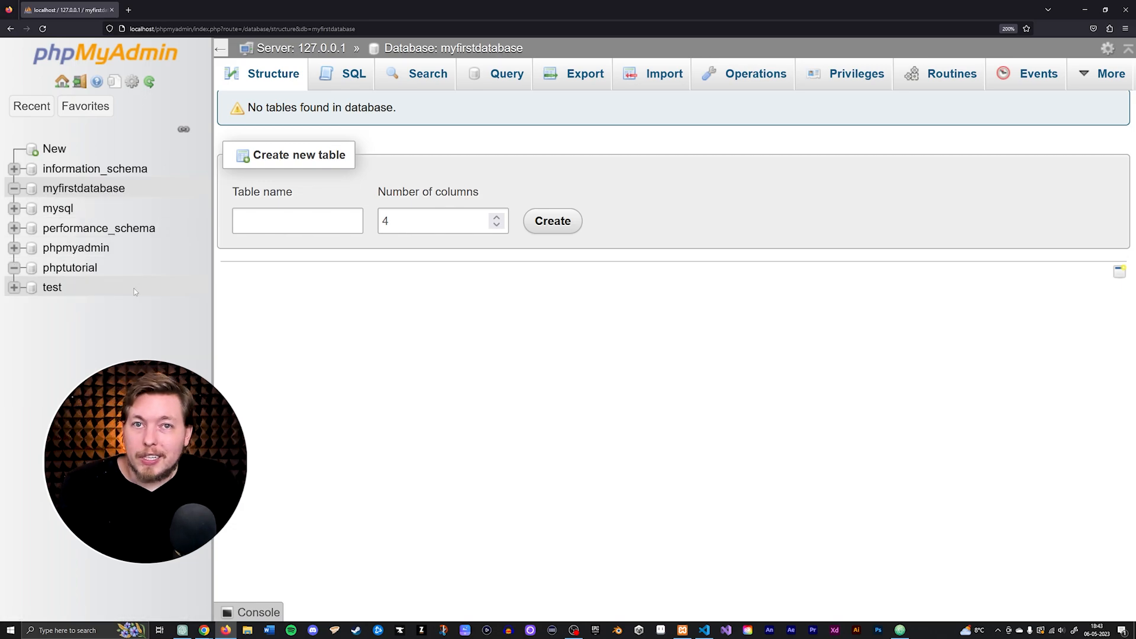
pyautogui.moveTo(83, 188)
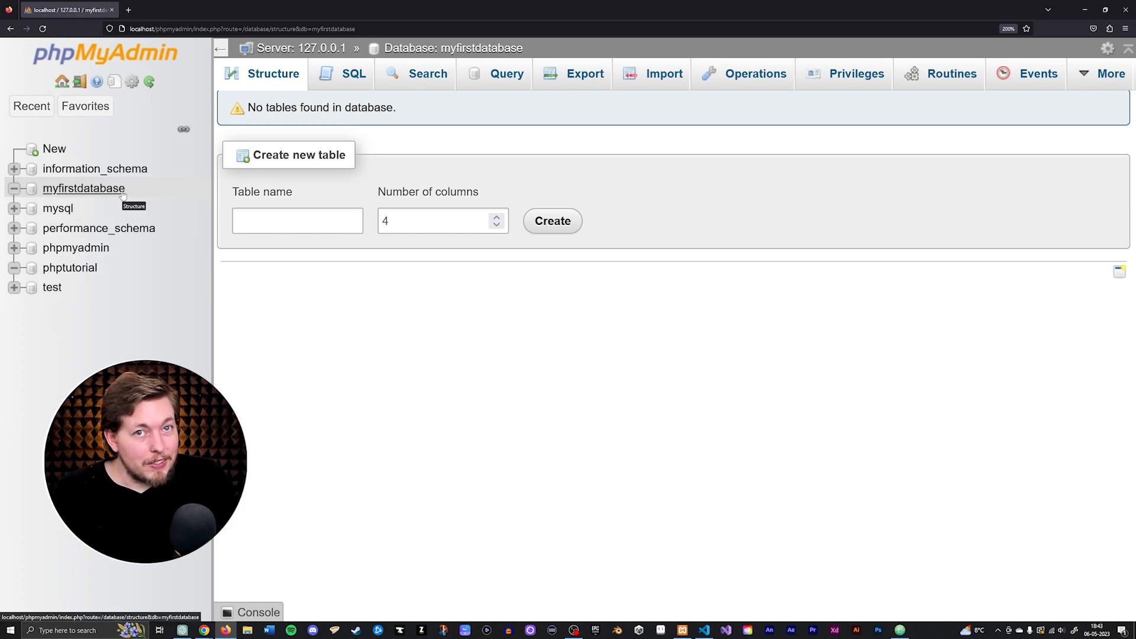
pyautogui.click(352, 73)
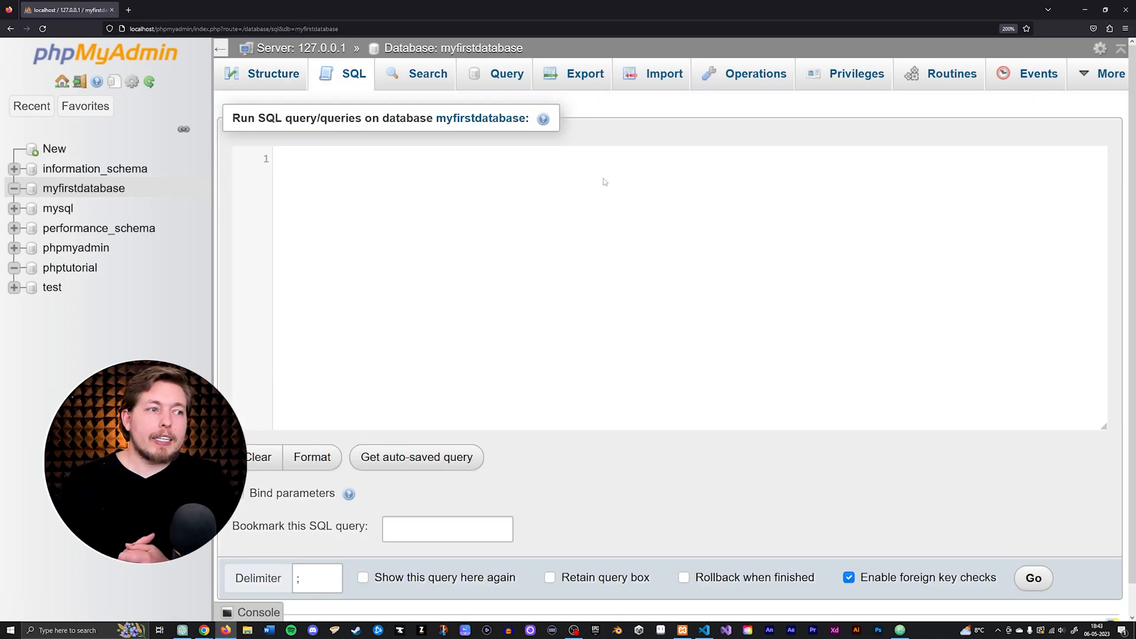
pyautogui.click(276, 159)
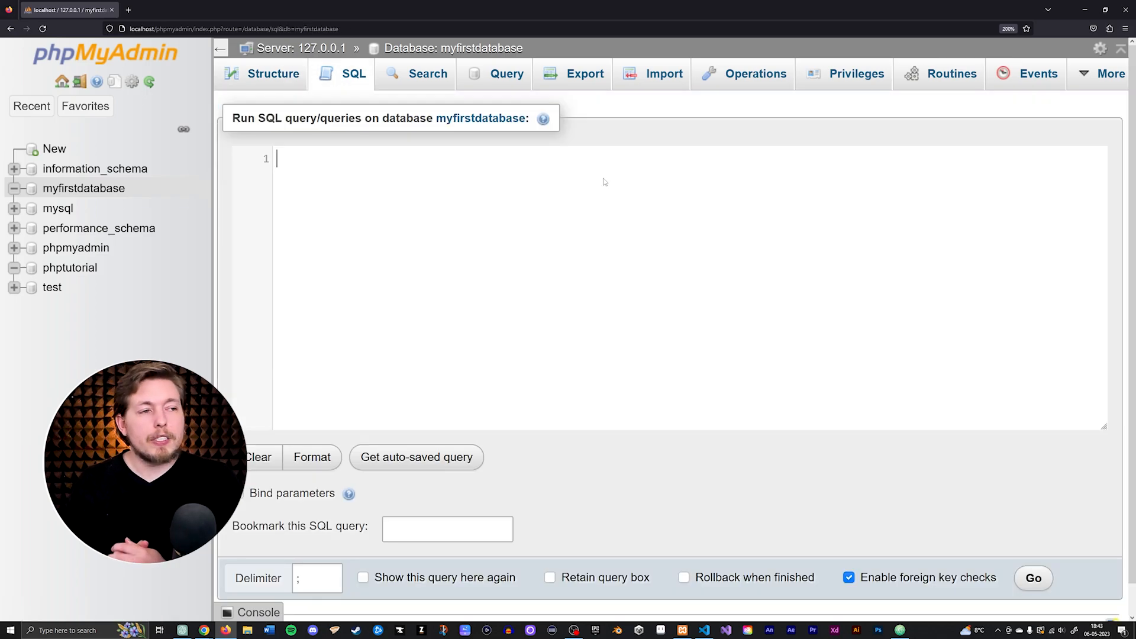